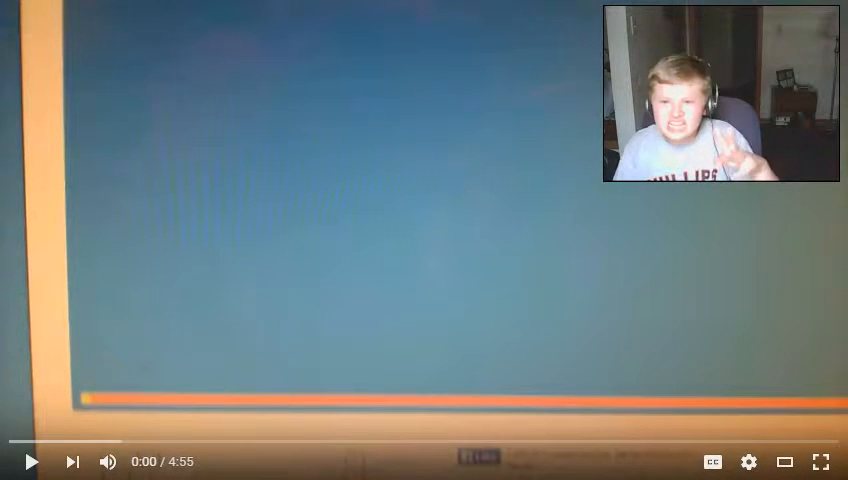
# Step: Play the 4:55 Happy Wheels video through, then load the next 5:14 video
pyautogui.click(32, 460)
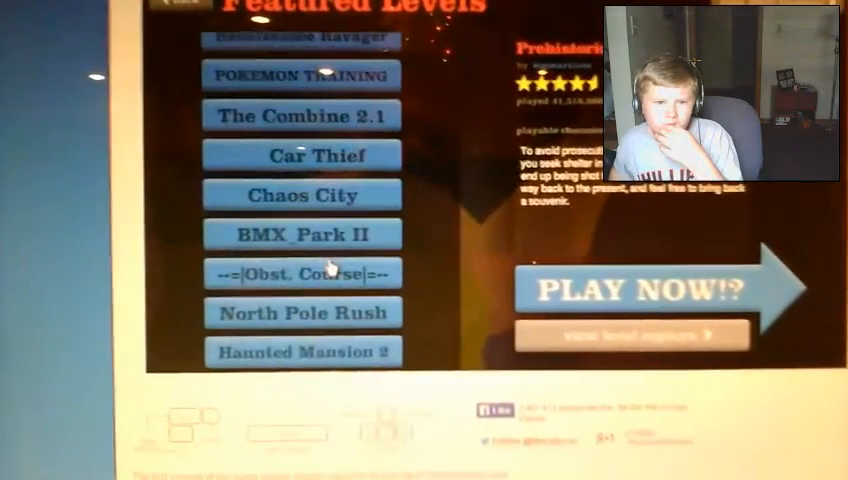
pyautogui.click(644, 290)
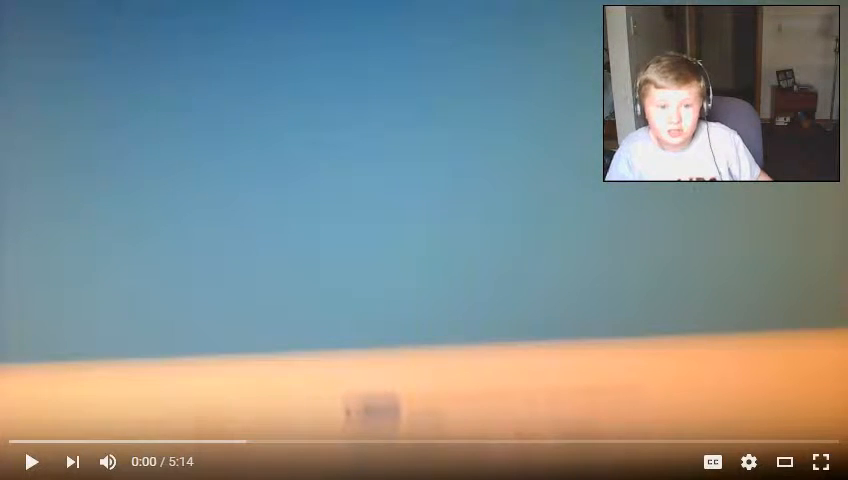
# Step: Play the 5:14 Happy Wheels video past 1:06 to the segway rider level
pyautogui.click(32, 460)
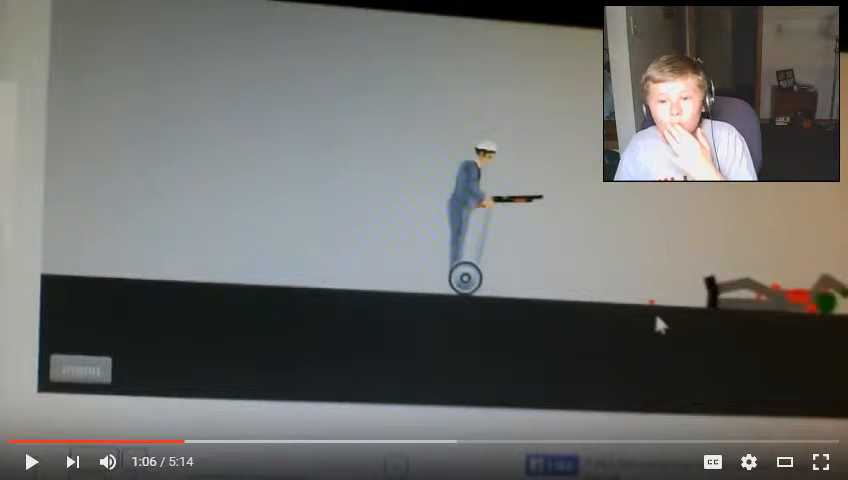
pyautogui.click(748, 460)
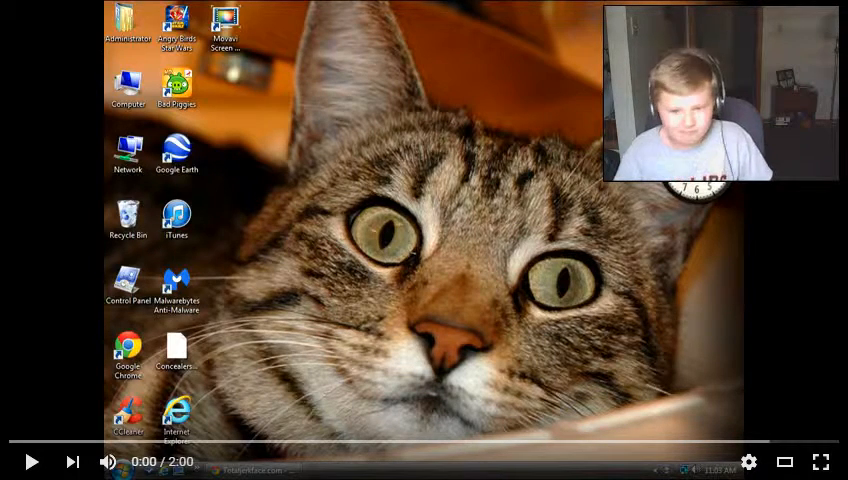
# Step: Play the 2:00 video until it opens the Happy Wheels website
pyautogui.click(30, 460)
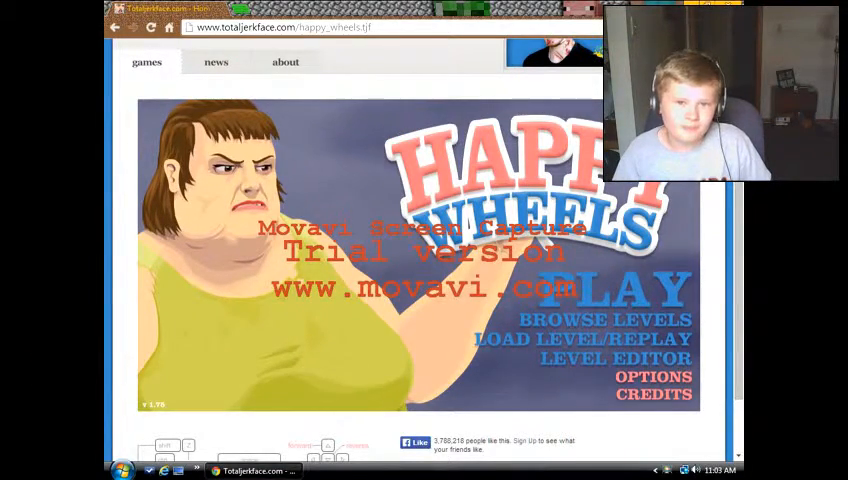
pyautogui.click(604, 320)
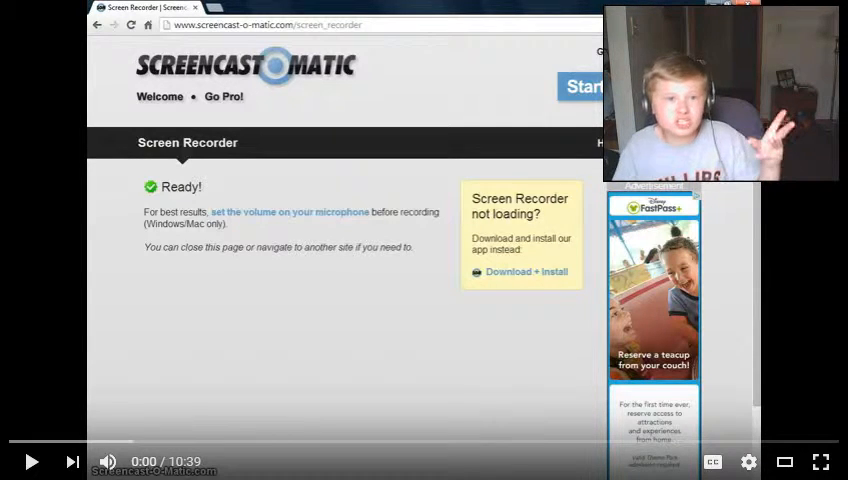
# Step: Play the 10:39 recording to about 1:05, reaching the Minecraft world-selection screen
pyautogui.click(32, 460)
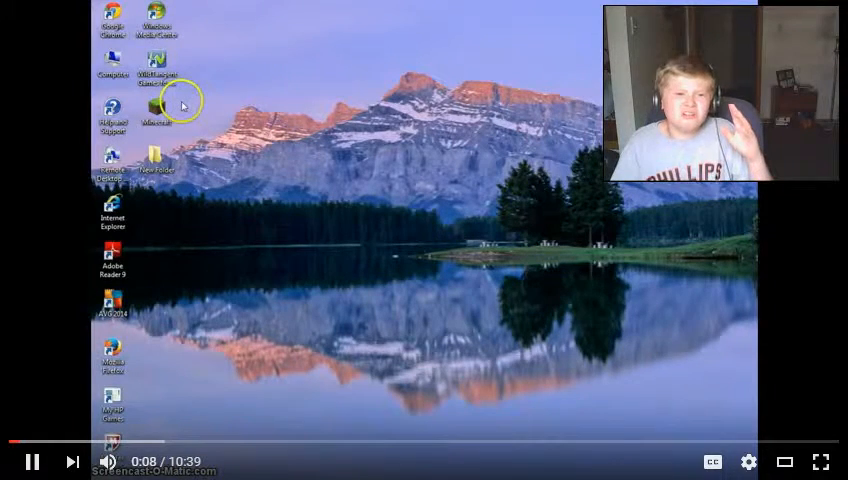
pyautogui.click(156, 110)
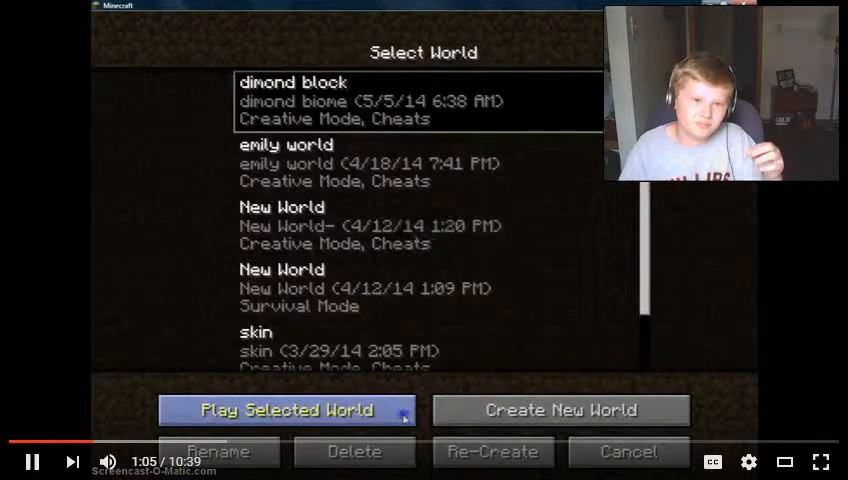
# Step: Continue playback past world selection into the Minecraft stone corridor gameplay
pyautogui.click(284, 410)
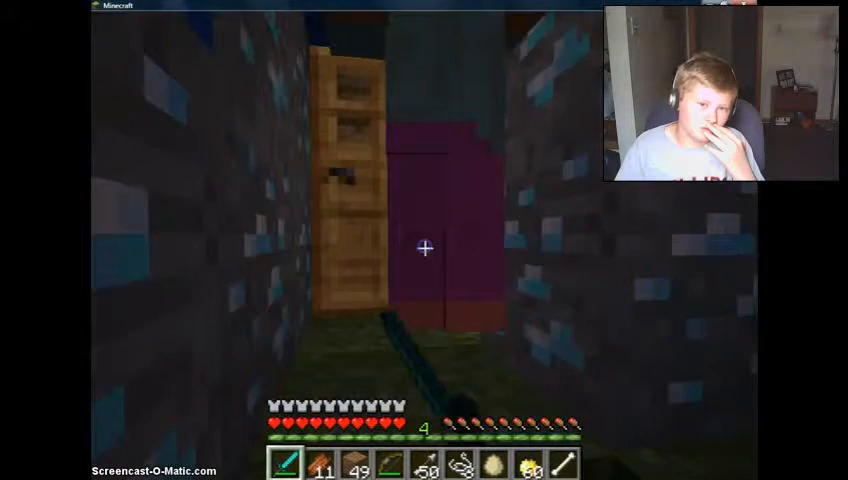
pyautogui.moveTo(424, 250)
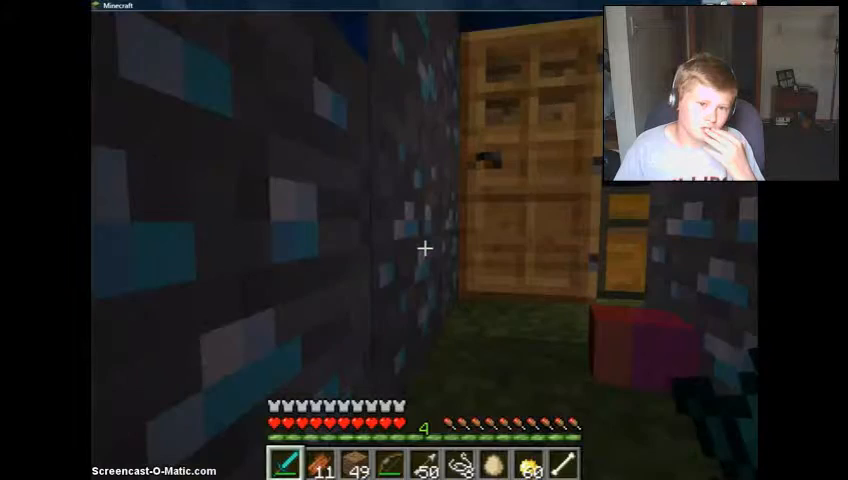